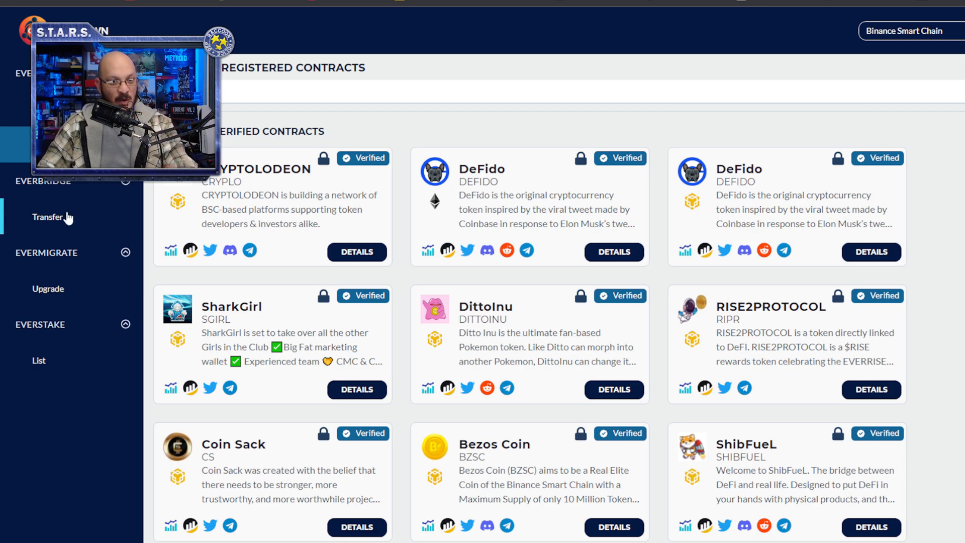
# Open the EverMigrate Upgrade page and choose MetaMask in the Connect dialog
pyautogui.click(47, 289)
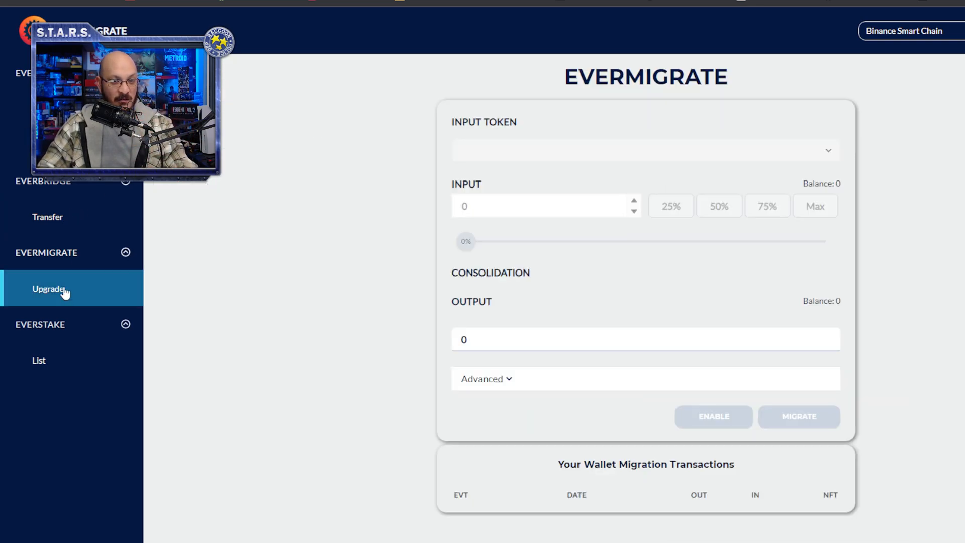
pyautogui.moveTo(251, 287)
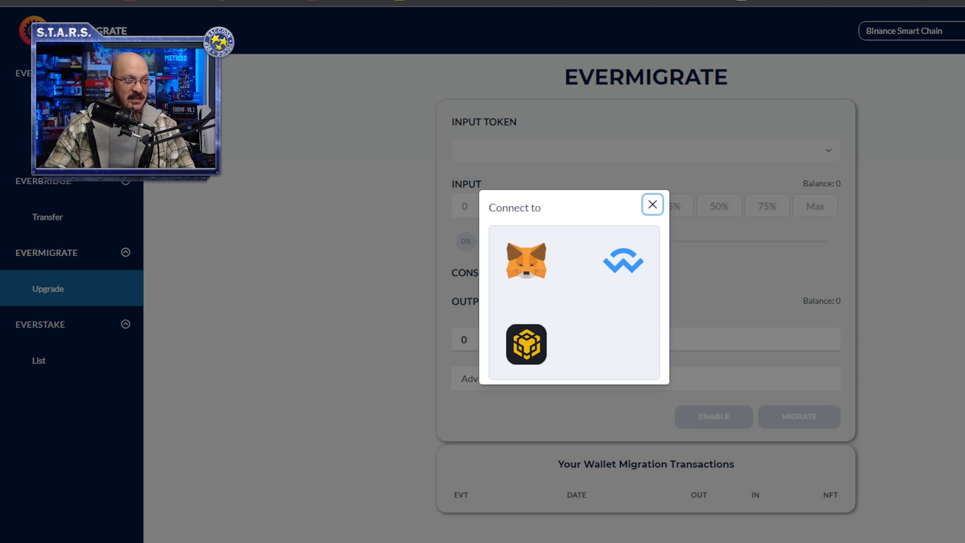
pyautogui.moveTo(526, 260)
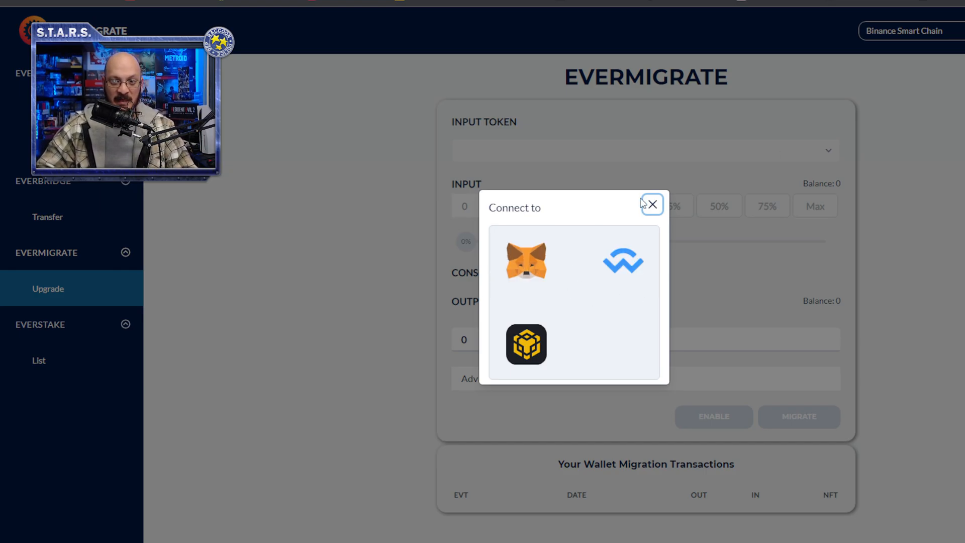
pyautogui.click(653, 204)
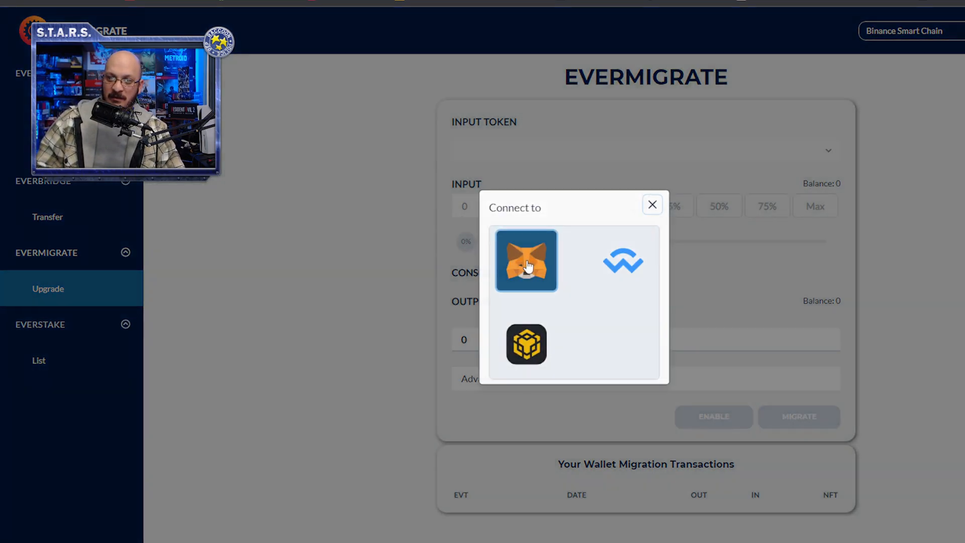
pyautogui.click(526, 260)
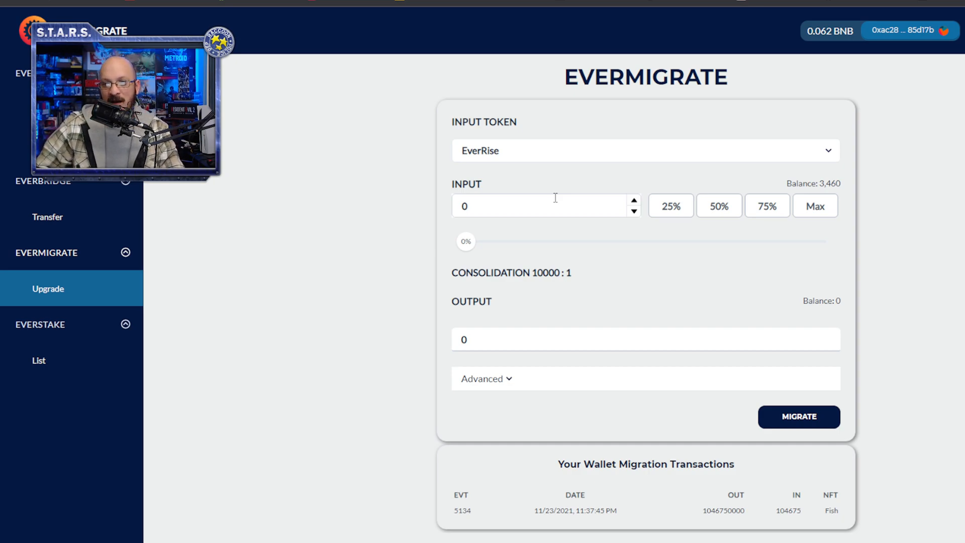
# Try several amounts in the migration input, then fill the full 3,459 balance with Max
pyautogui.click(545, 206)
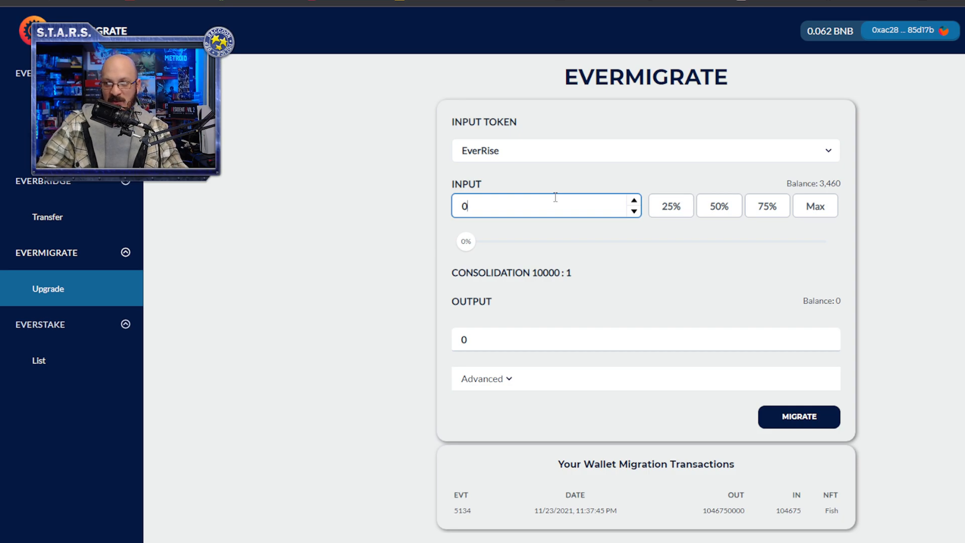
pyautogui.write('300')
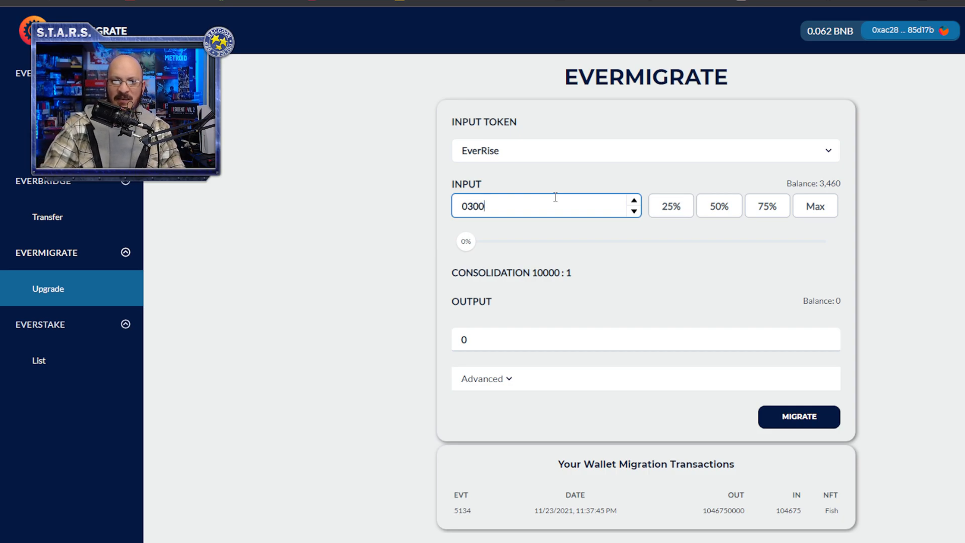
pyautogui.write('0')
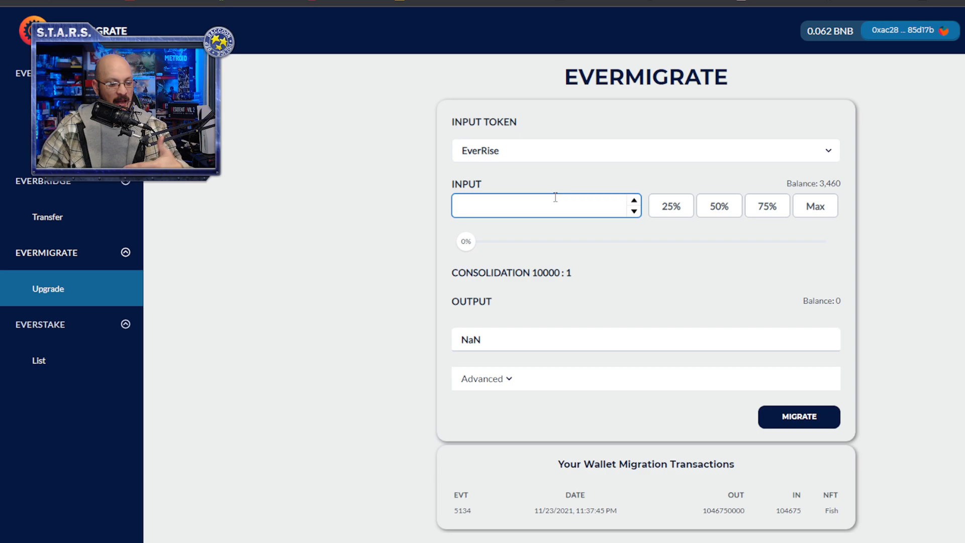
pyautogui.write('1')
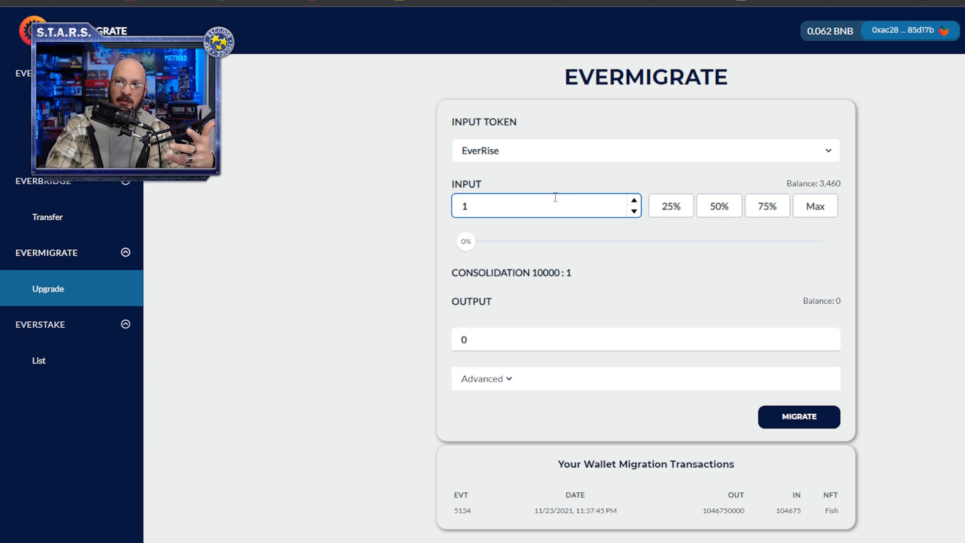
pyautogui.write('4')
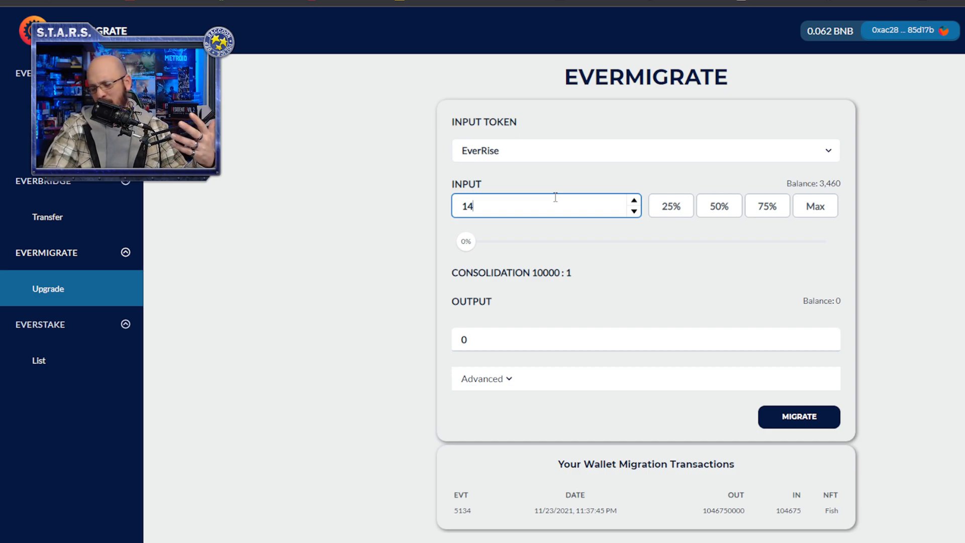
pyautogui.press('Backspace')
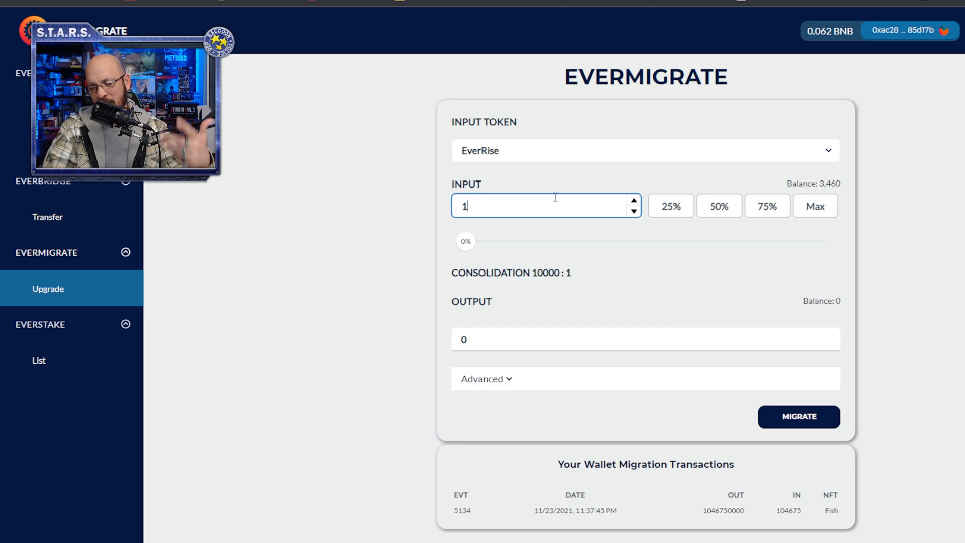
pyautogui.write('004216354')
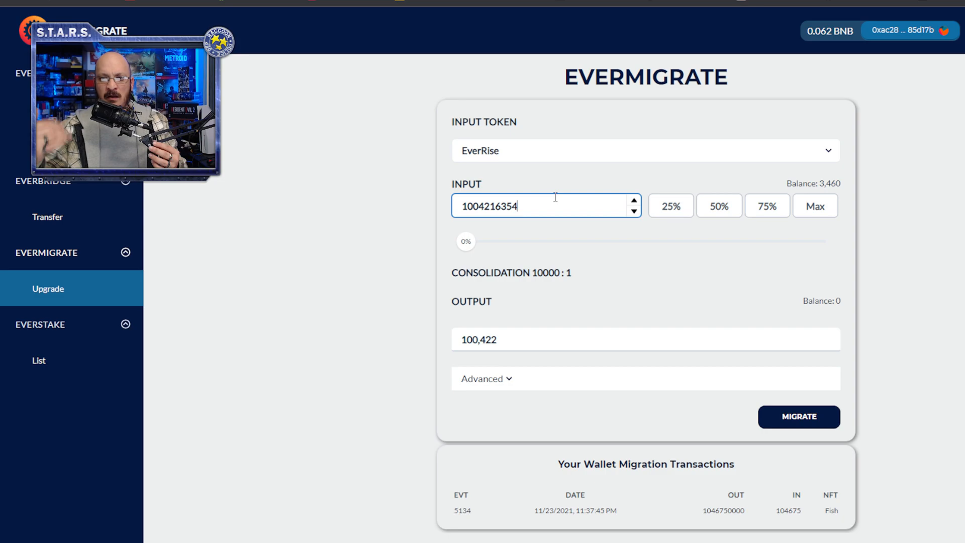
pyautogui.click(815, 205)
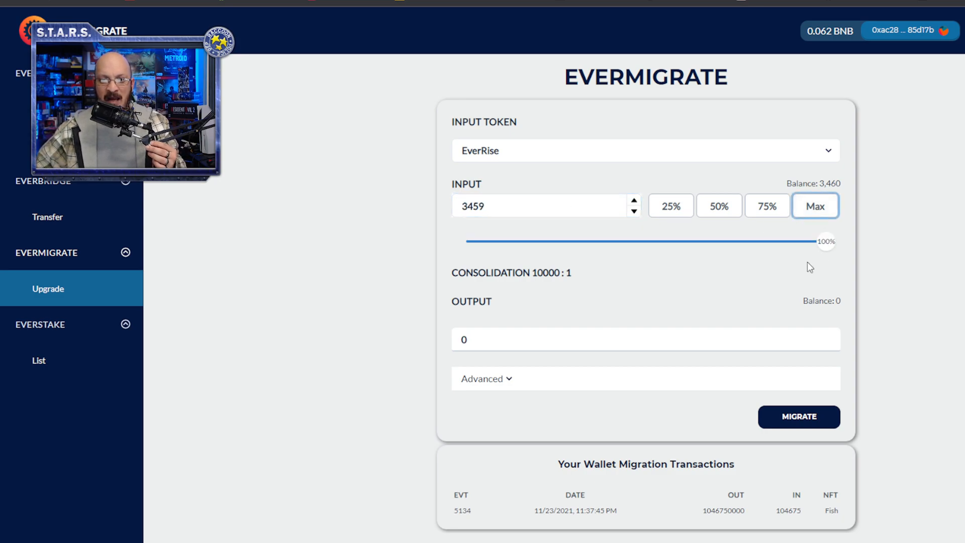
pyautogui.click(541, 205)
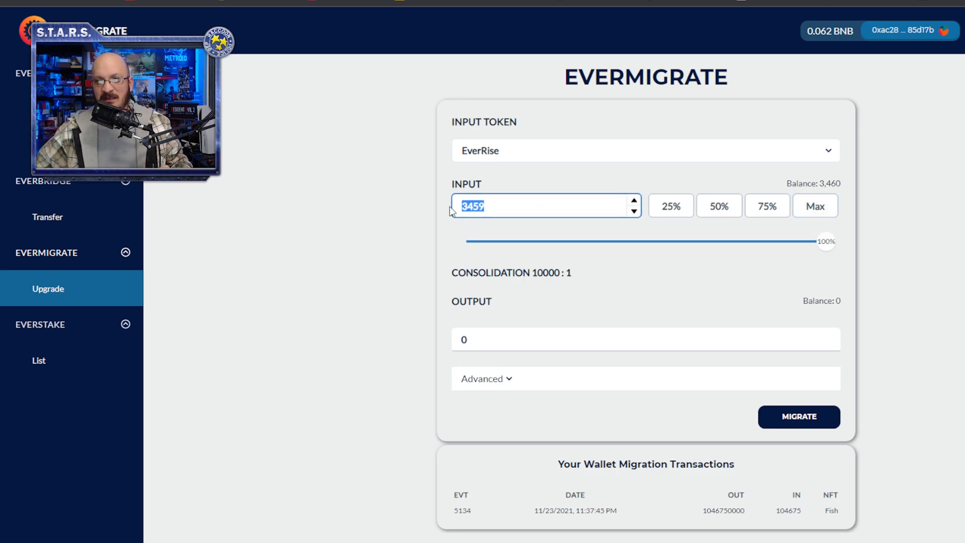
pyautogui.write('14253415836')
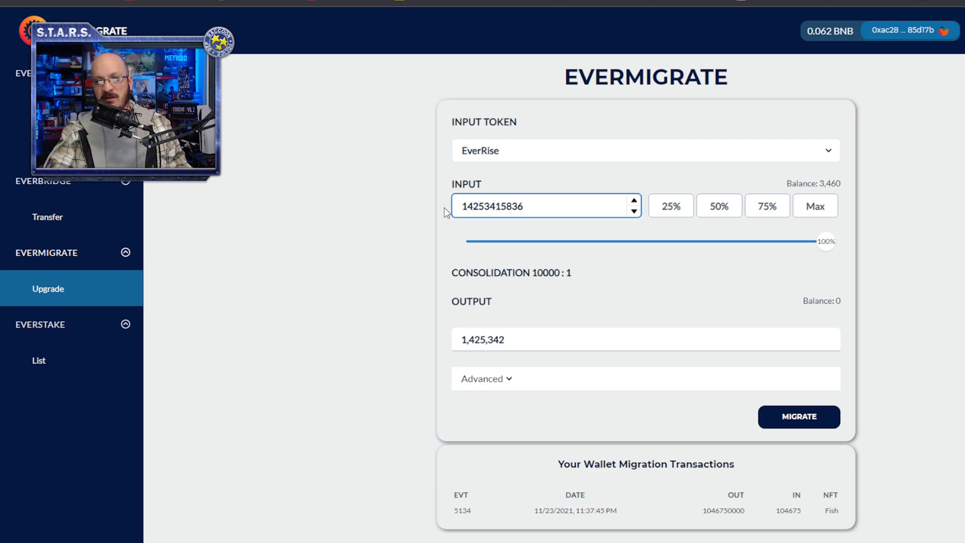
pyautogui.press('Backspace')
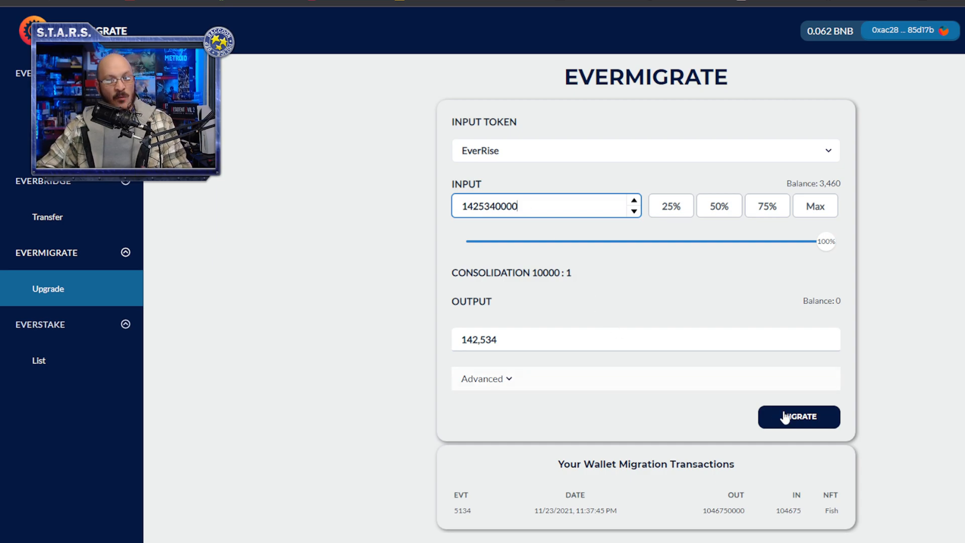
pyautogui.moveTo(806, 410)
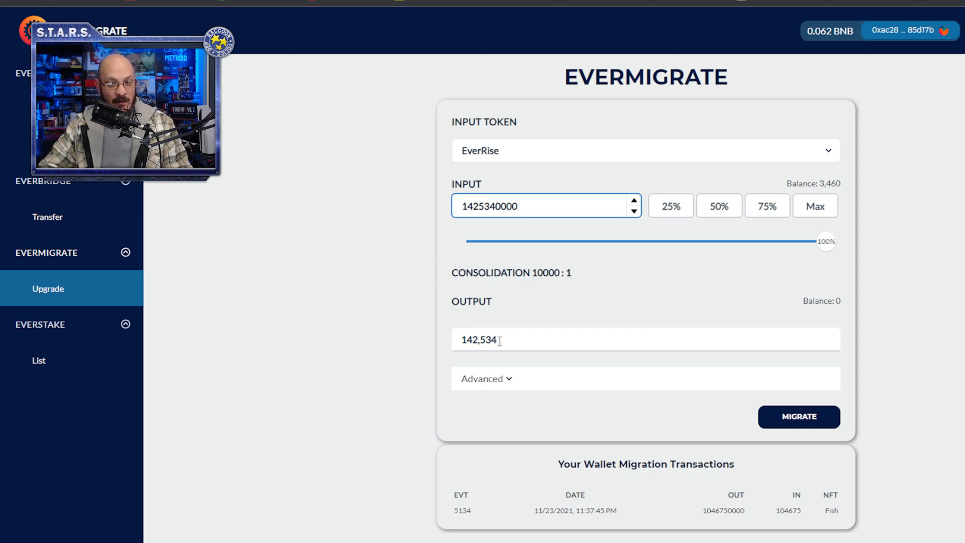
pyautogui.moveTo(582, 304)
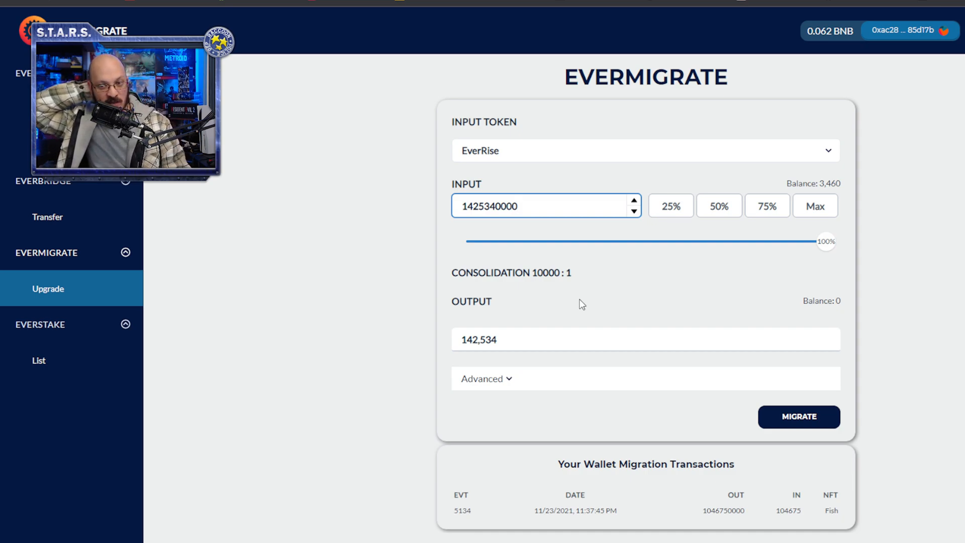
pyautogui.tripleClick(535, 206)
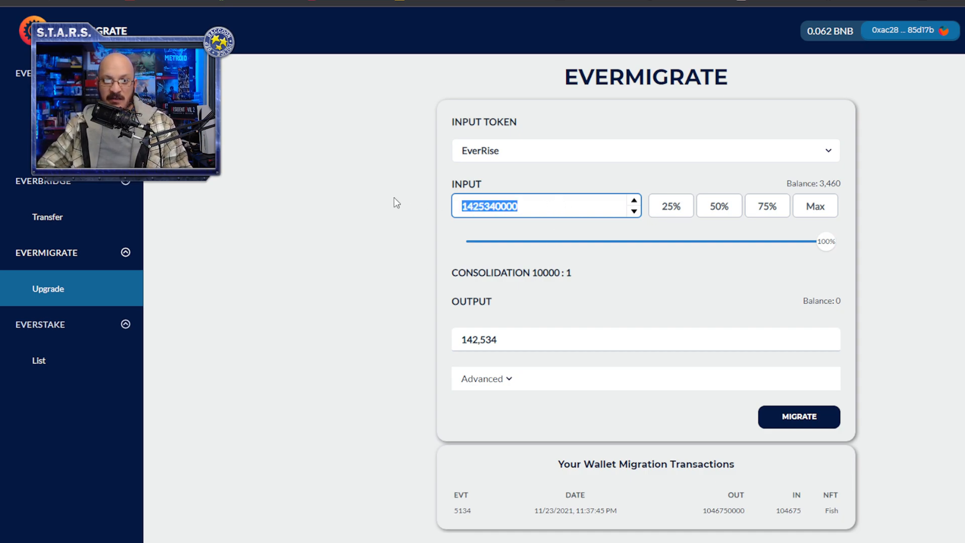
pyautogui.write('10000')
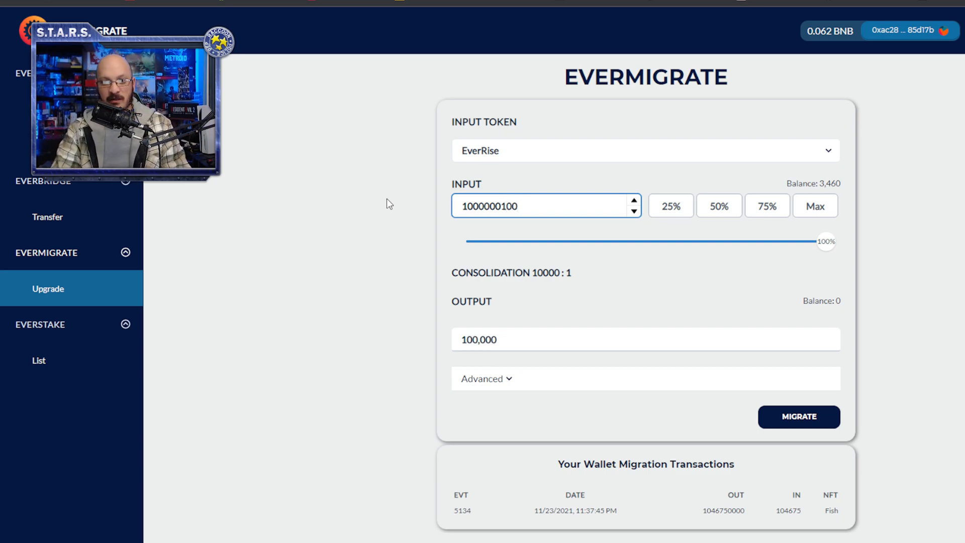
pyautogui.click(545, 206)
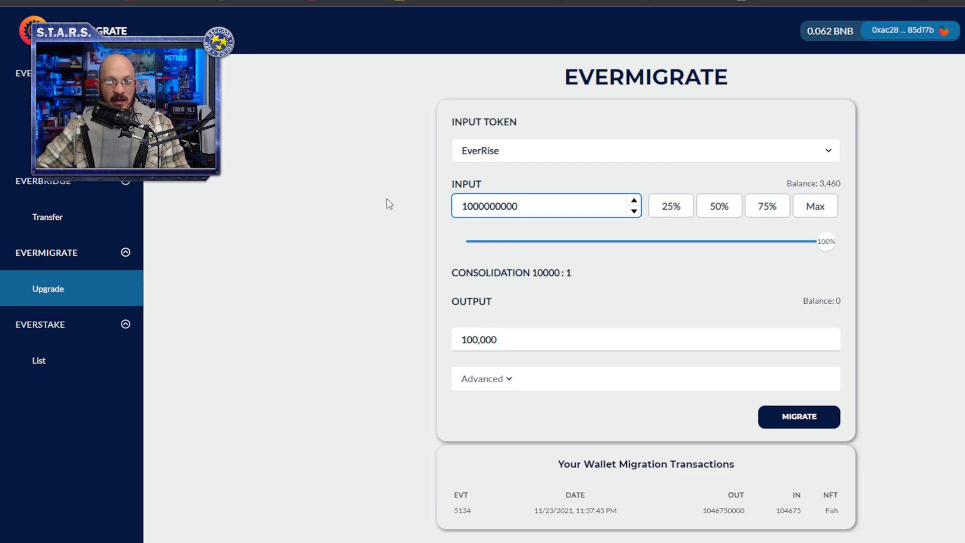
# Fill the migration input with the full 3,459 EverRise balance using Max
pyautogui.click(815, 206)
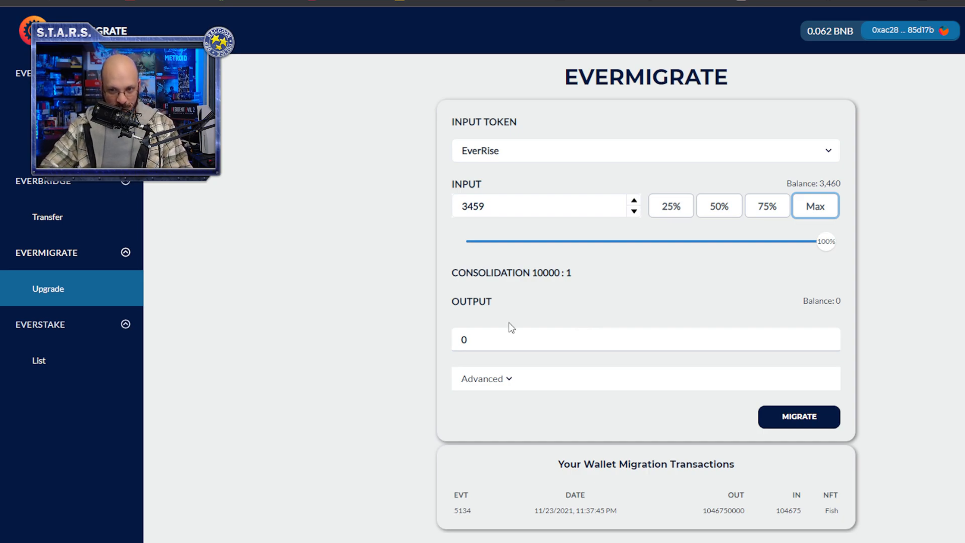
pyautogui.moveTo(496, 333)
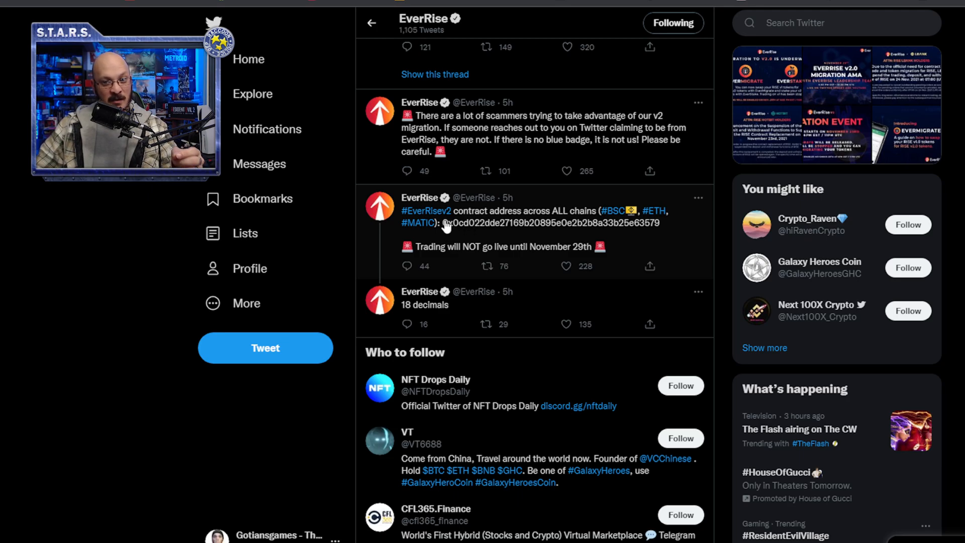
pyautogui.moveTo(642, 229)
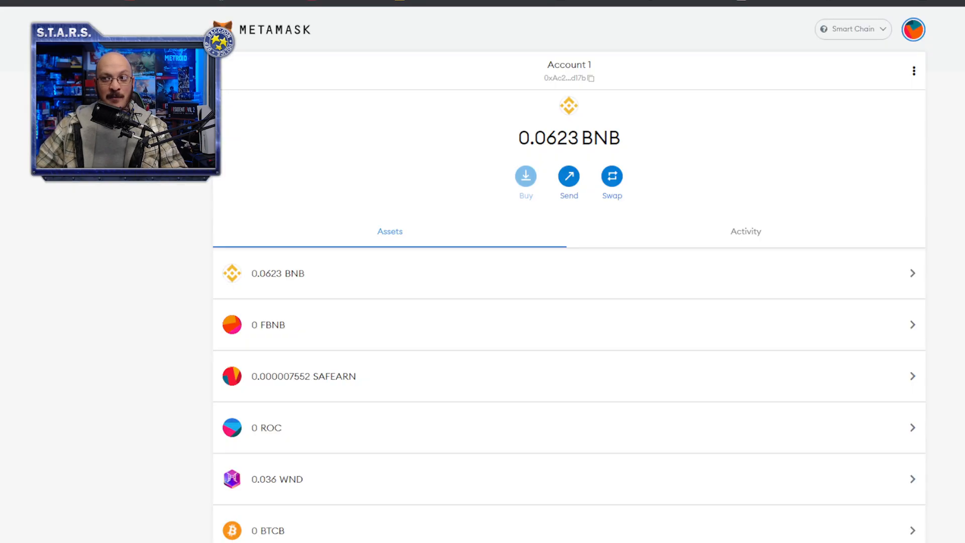
# Import a custom MetaMask token with contract address 0x0cd022dde27169b20895e0e2b2b8a33b25e6
pyautogui.scroll(-3)
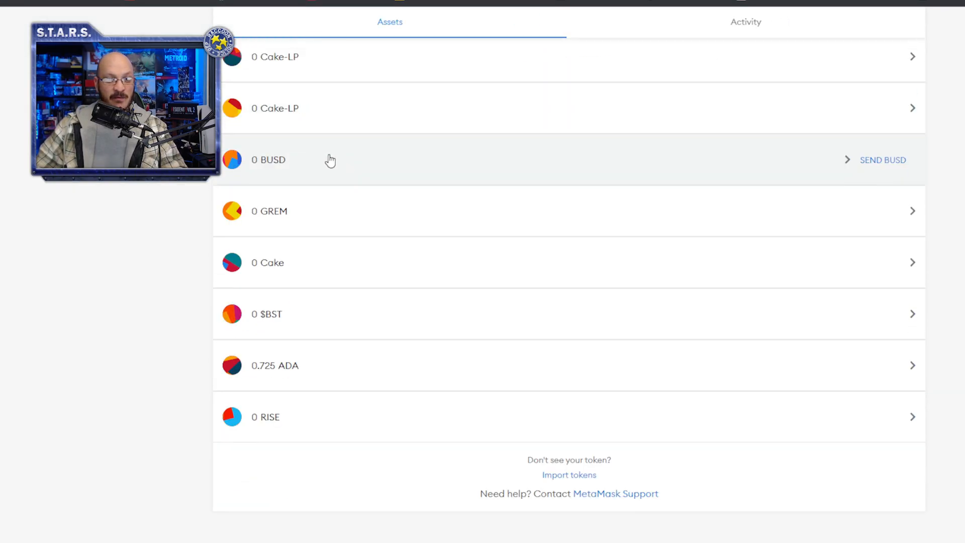
pyautogui.click(568, 475)
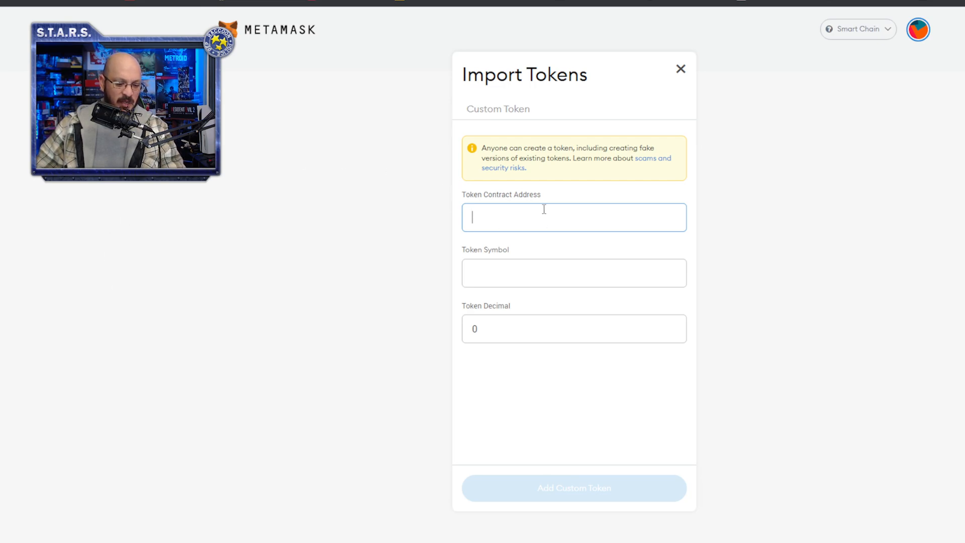
pyautogui.write('0x0cd022dde27169b20895e0e2b2b8a33b25e6')
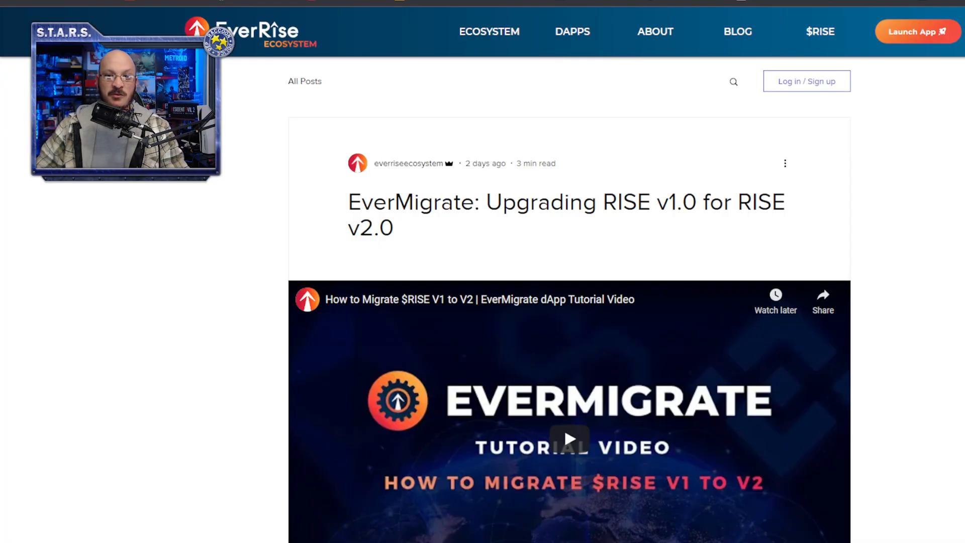
# Open EverStake and browse the Stake RISE form and the 104,675-token staked contract
pyautogui.click(917, 31)
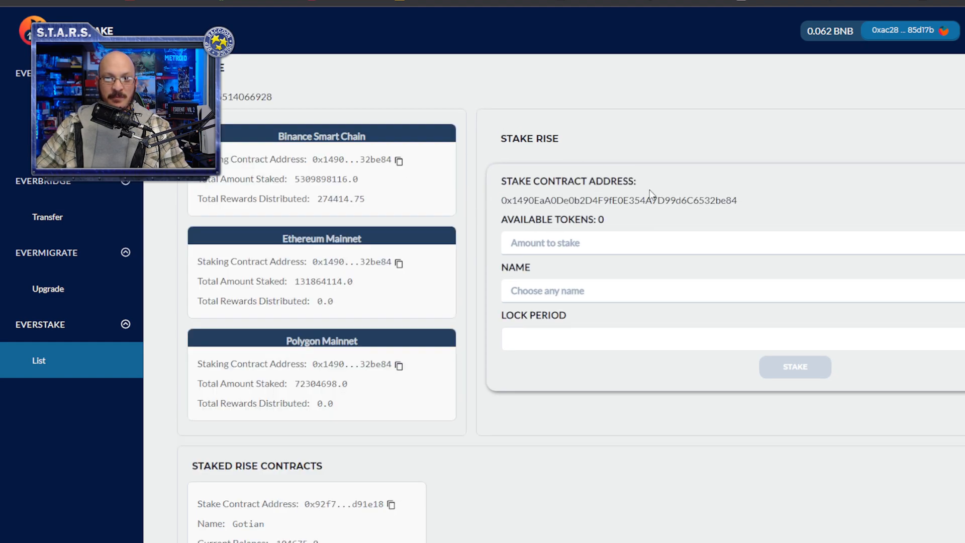
pyautogui.moveTo(597, 223)
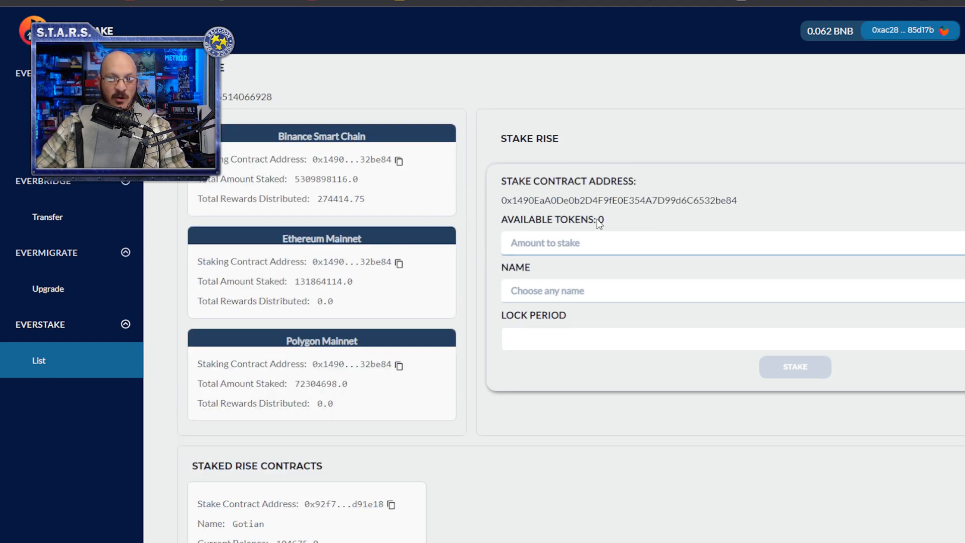
pyautogui.click(616, 242)
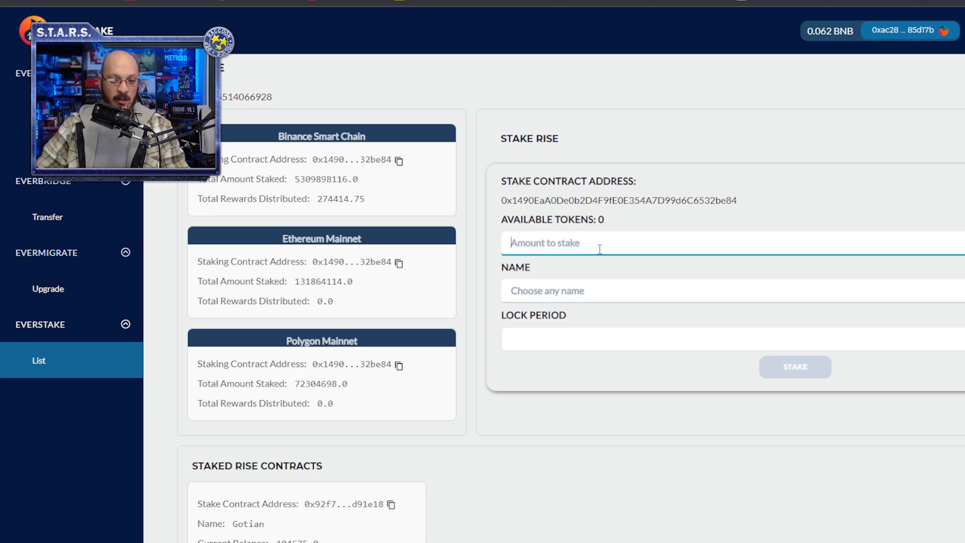
pyautogui.scroll(-3)
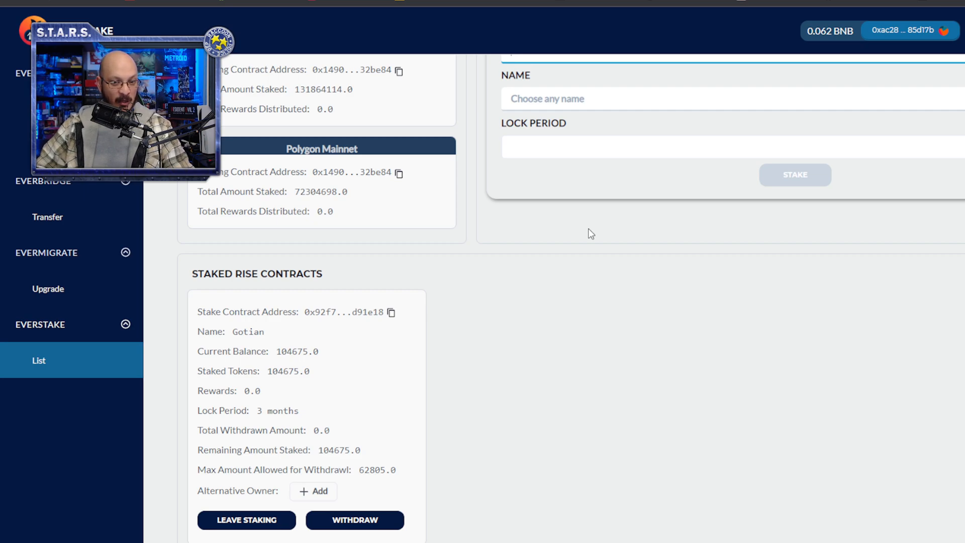
pyautogui.scroll(-3)
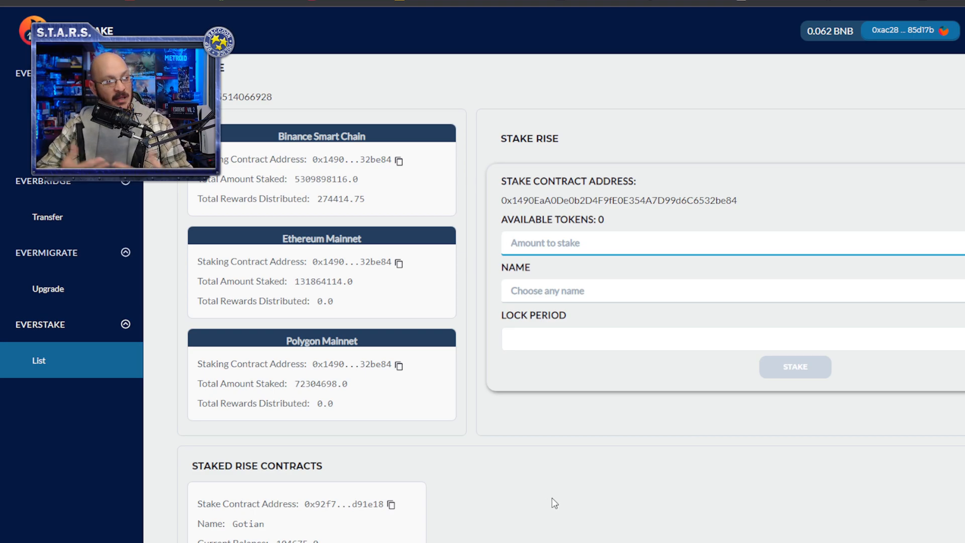
pyautogui.scroll(-3)
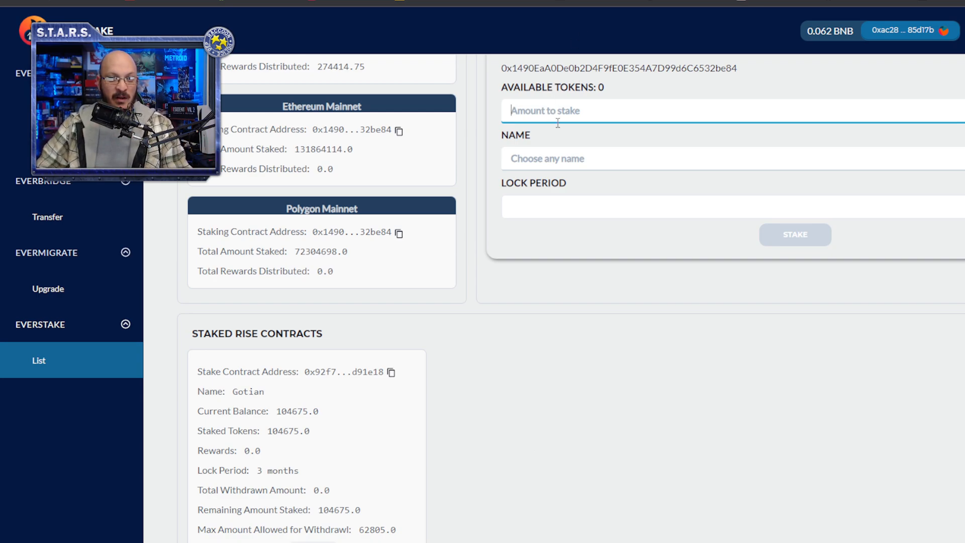
pyautogui.scroll(3)
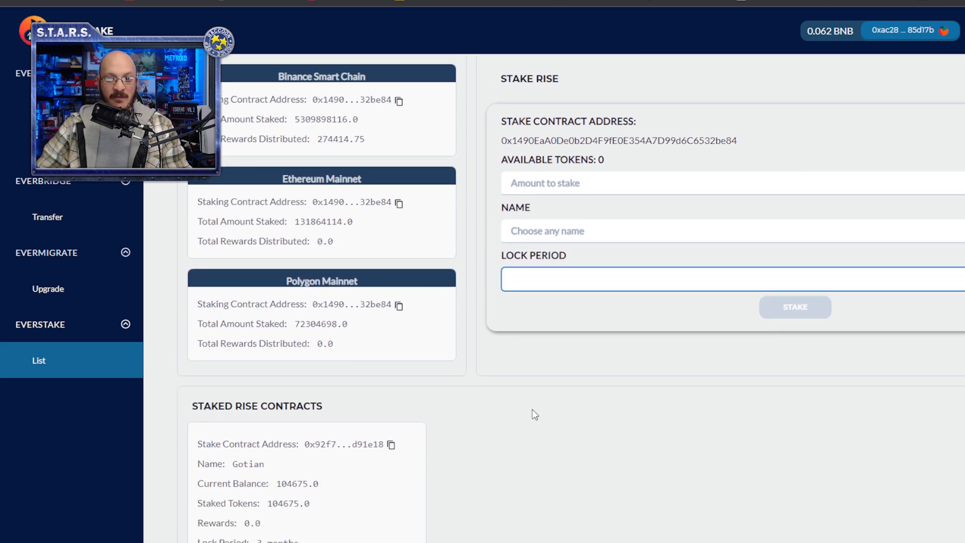
pyautogui.moveTo(556, 447)
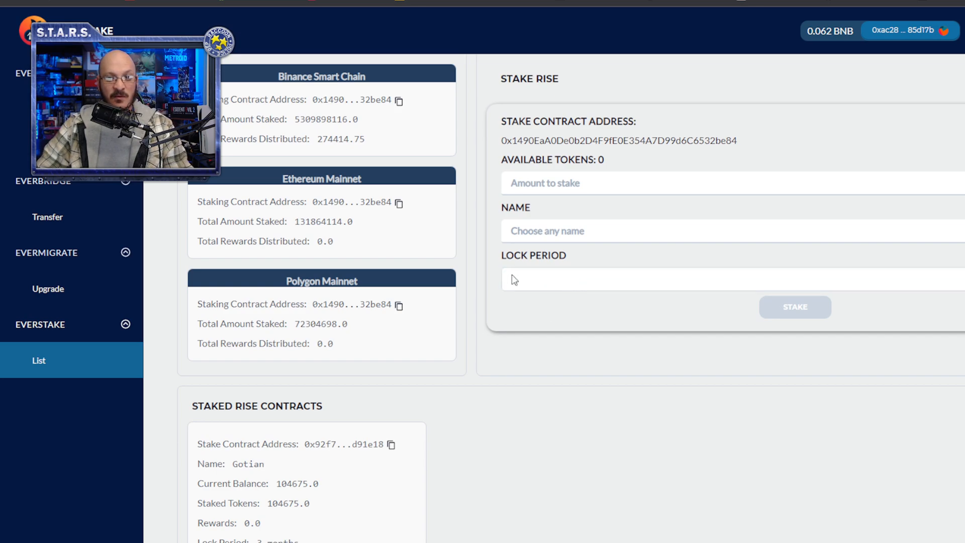
pyautogui.scroll(-3)
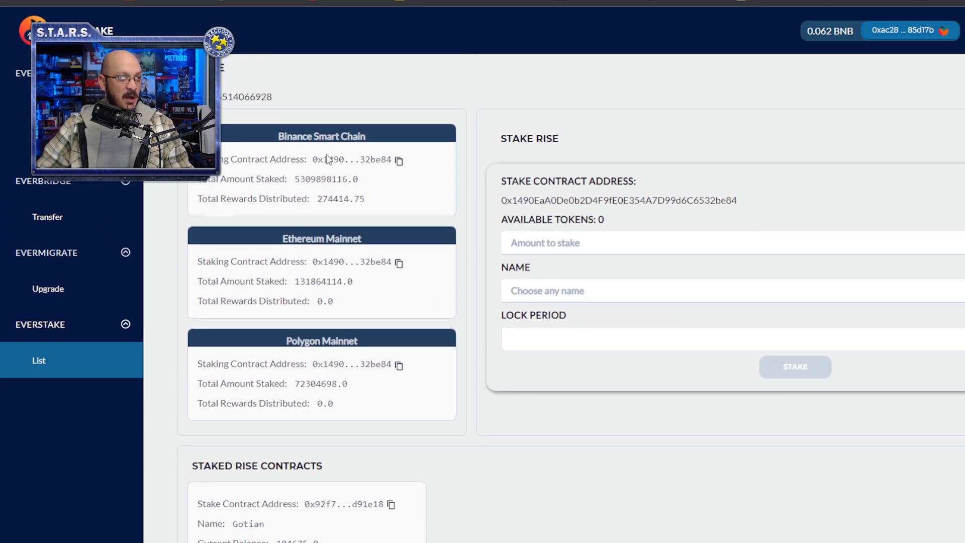
pyautogui.moveTo(674, 100)
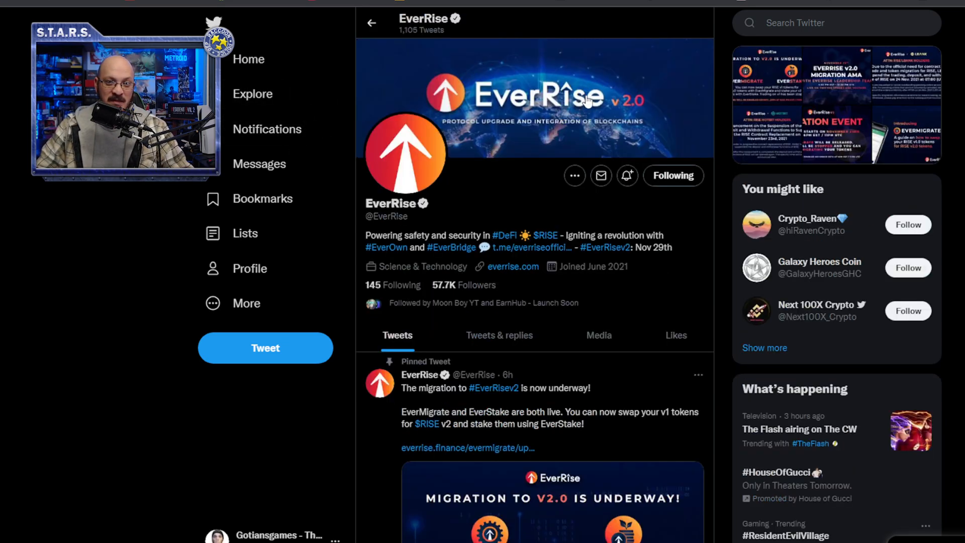
# Open the EverMigrate upgrade article on the EverRise blog
pyautogui.click(601, 175)
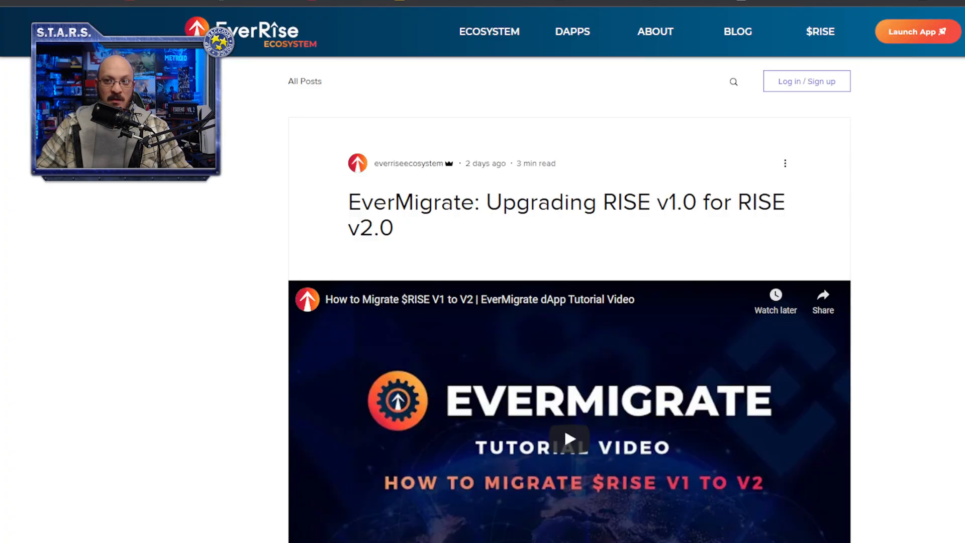
pyautogui.moveTo(738, 31)
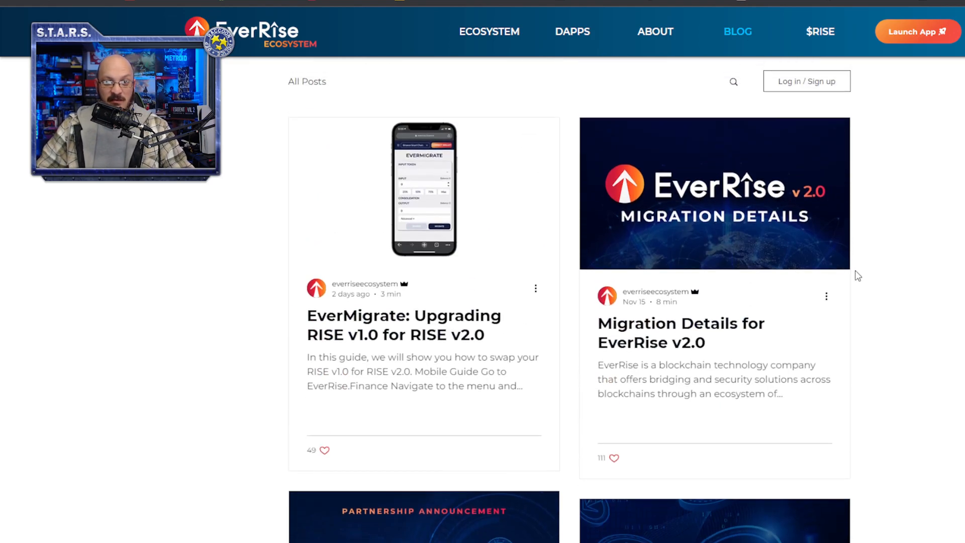
pyautogui.moveTo(835, 302)
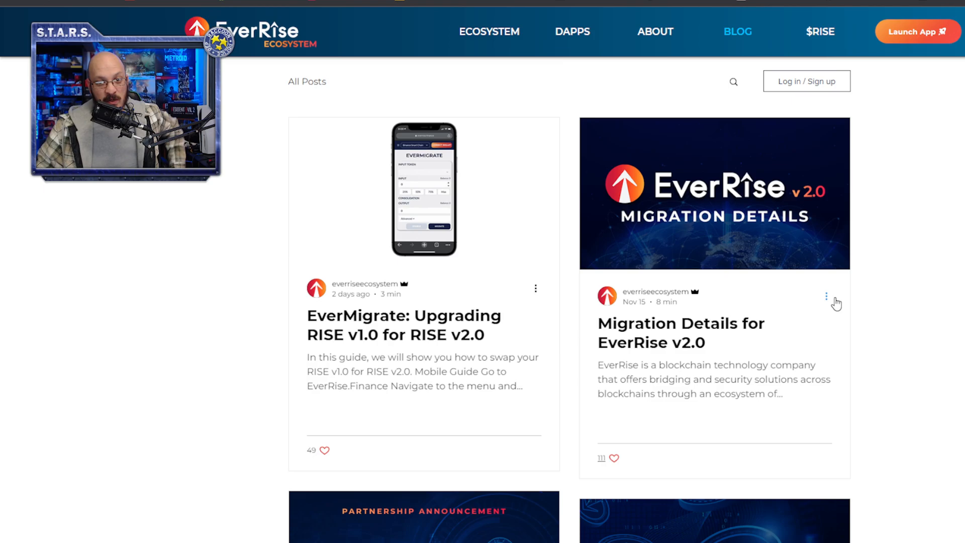
pyautogui.moveTo(920, 184)
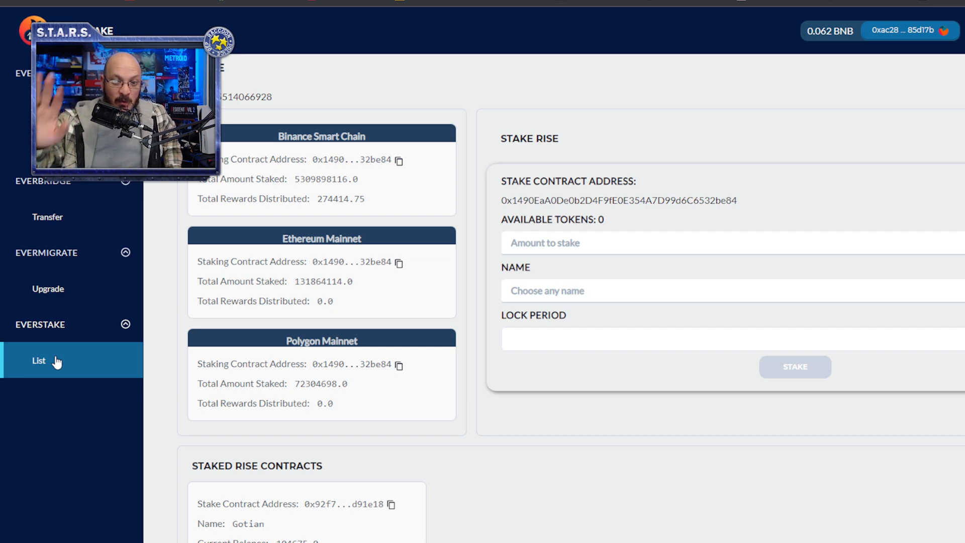
# Reopen EverMigrate Upgrade and highlight the 3,460 EverRise balance figure
pyautogui.click(47, 289)
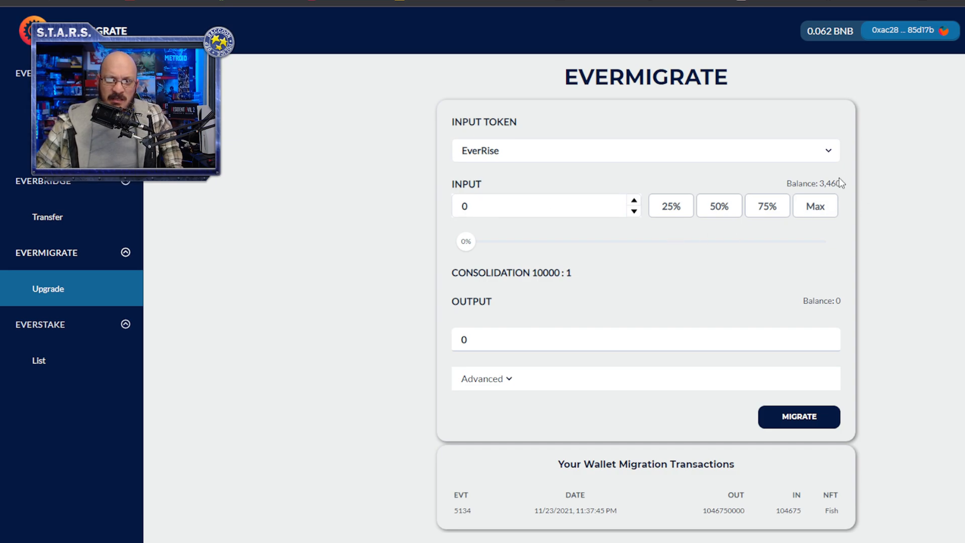
pyautogui.doubleClick(830, 183)
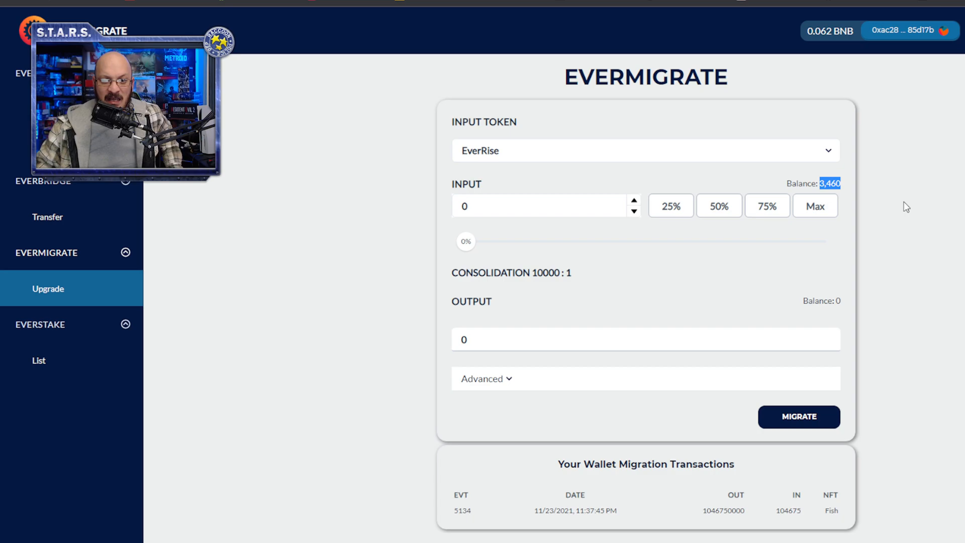
pyautogui.moveTo(650, 400)
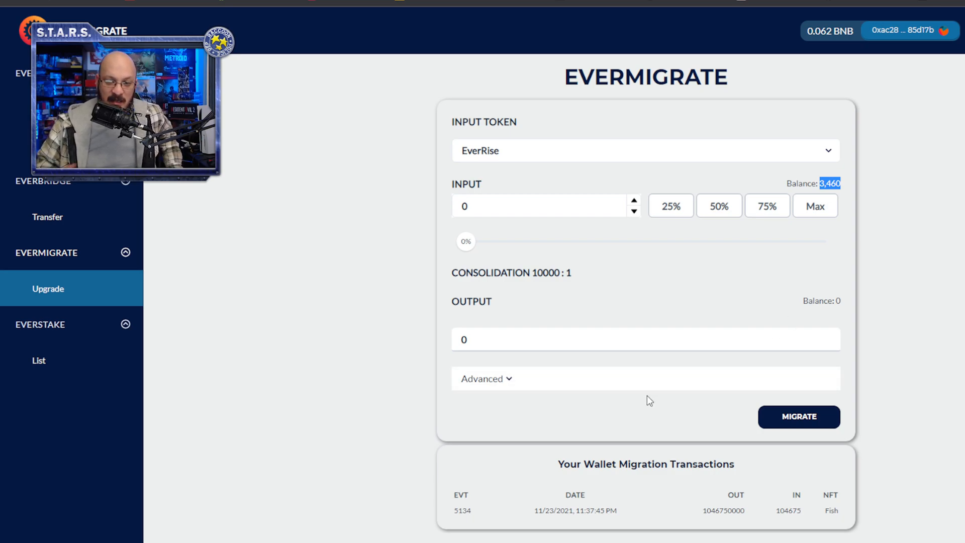